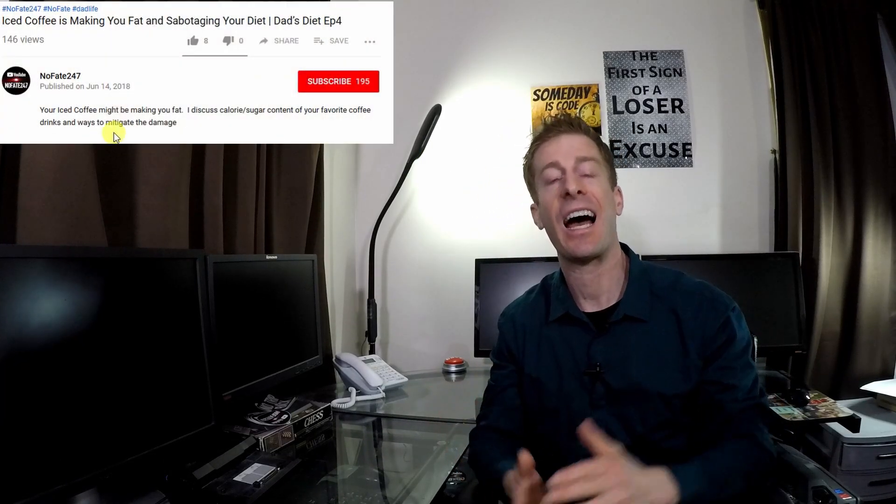
# Like the iced coffee diet video and open the orig3n.com homepage
pyautogui.click(193, 40)
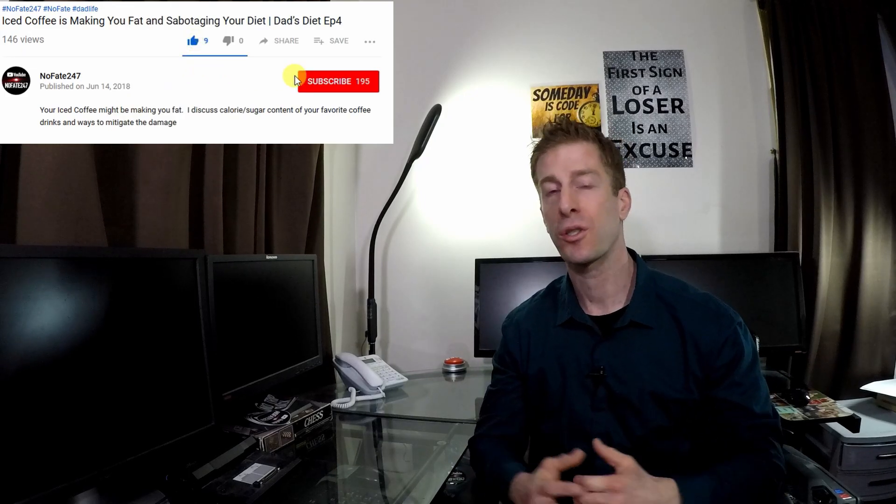
pyautogui.click(338, 81)
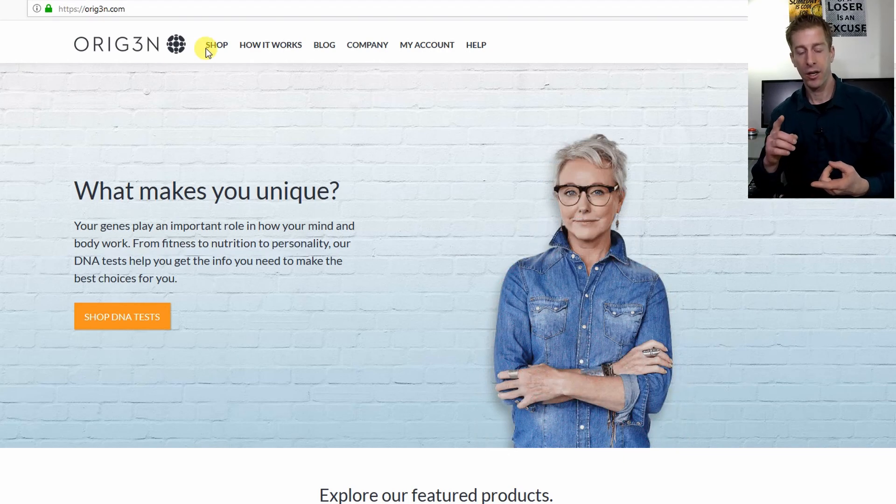
# Open the Orig3n shop and scroll through every DNA test kit and price
pyautogui.click(215, 45)
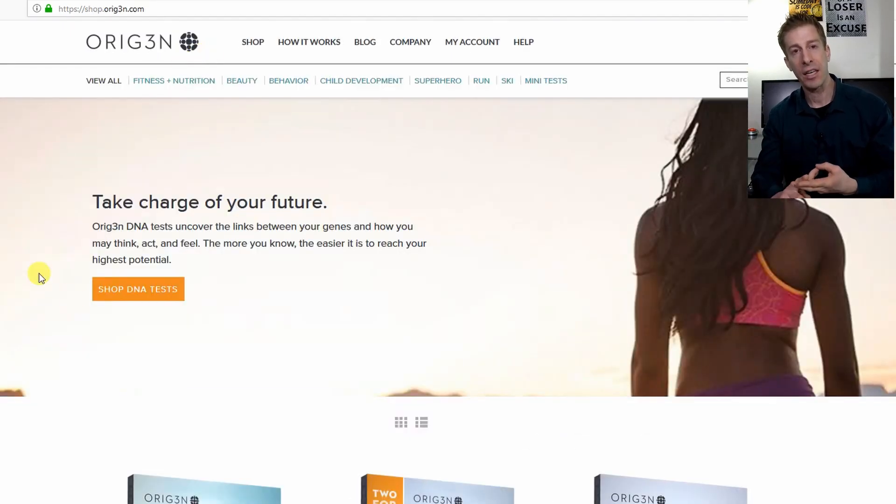
pyautogui.scroll(-3)
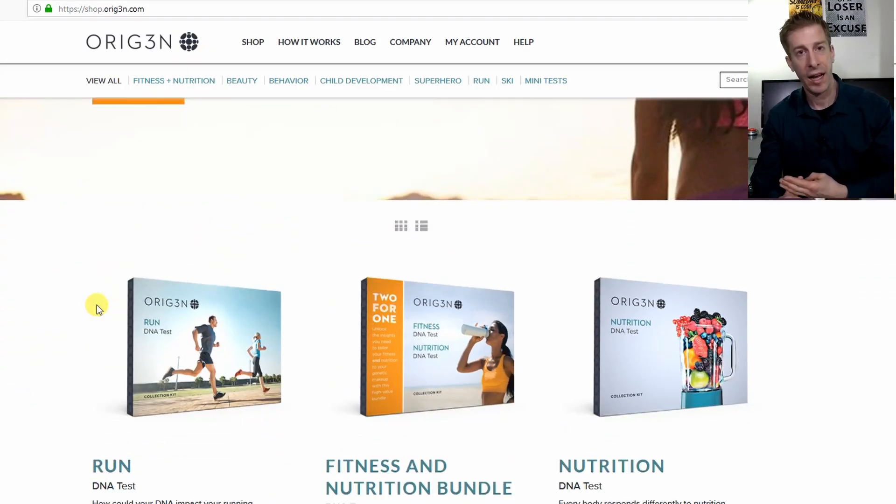
pyautogui.scroll(-3)
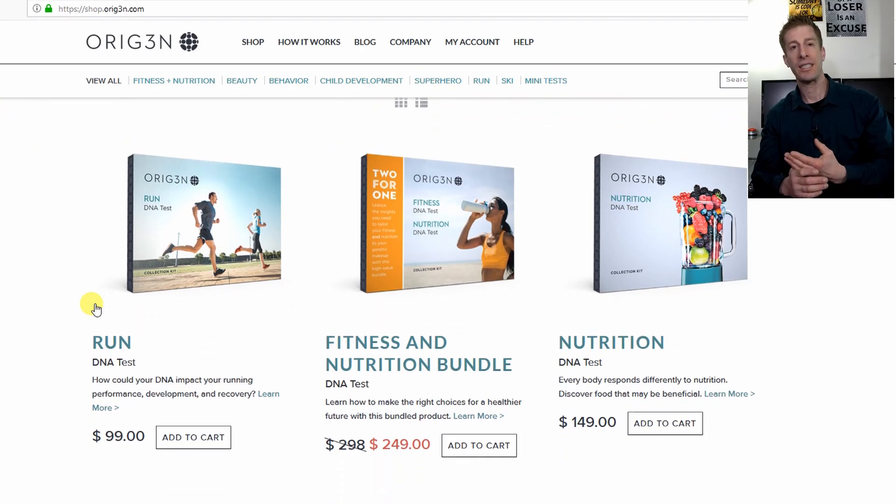
pyautogui.scroll(-3)
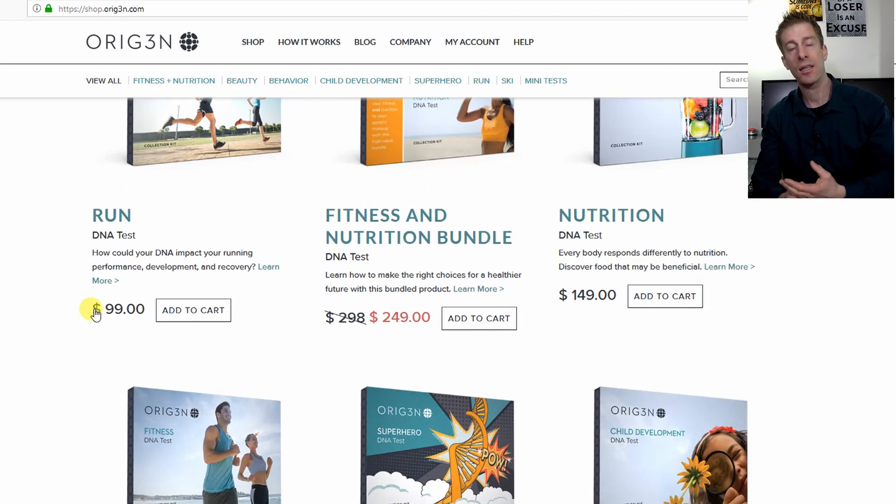
pyautogui.scroll(-3)
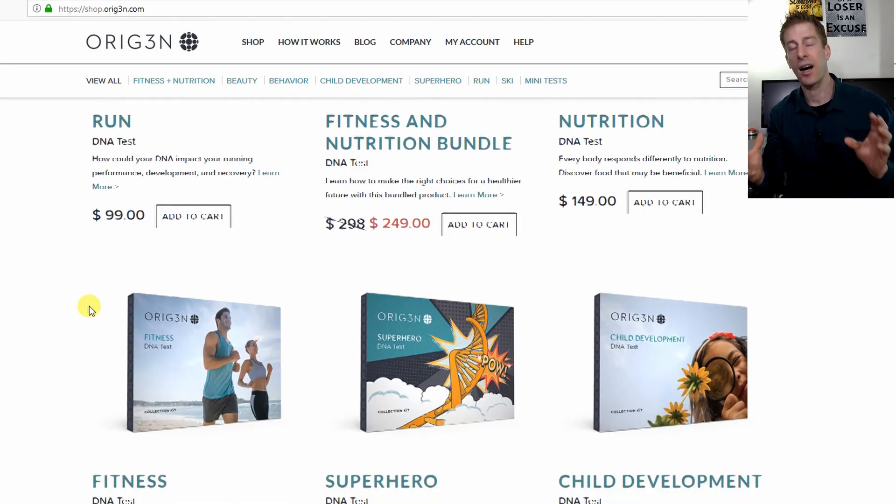
pyautogui.scroll(-3)
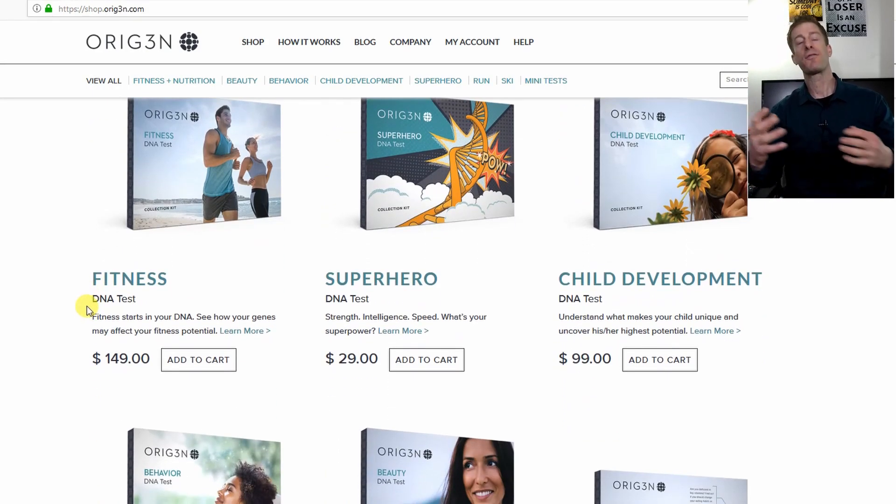
pyautogui.scroll(-3)
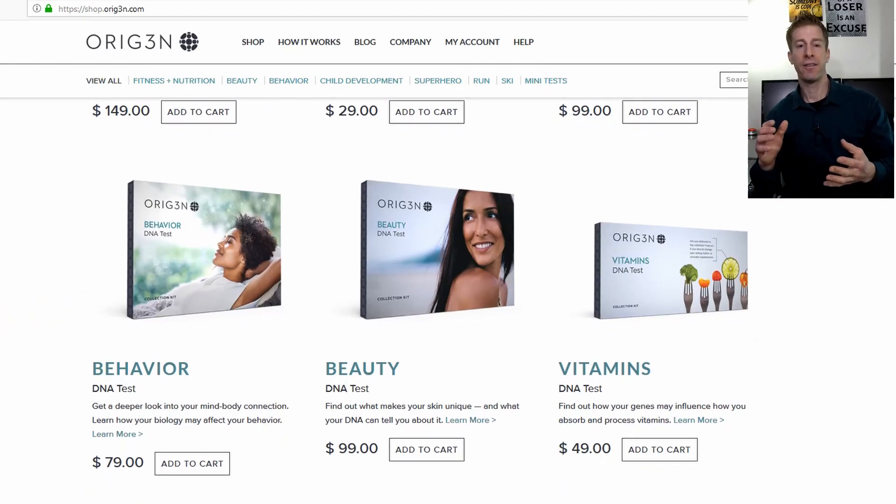
pyautogui.scroll(-3)
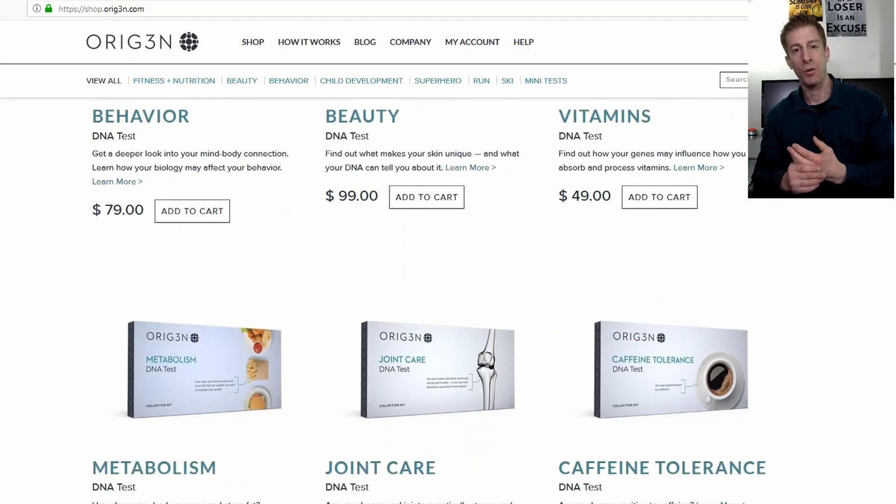
pyautogui.scroll(-3)
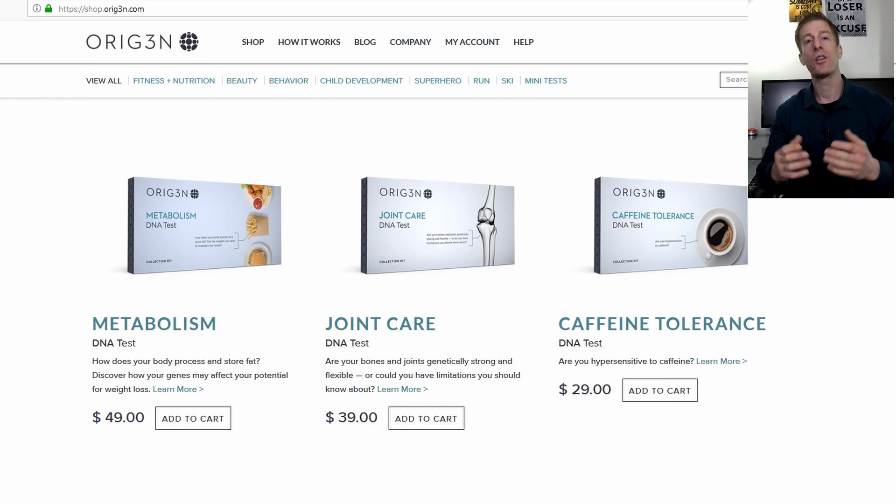
pyautogui.scroll(-3)
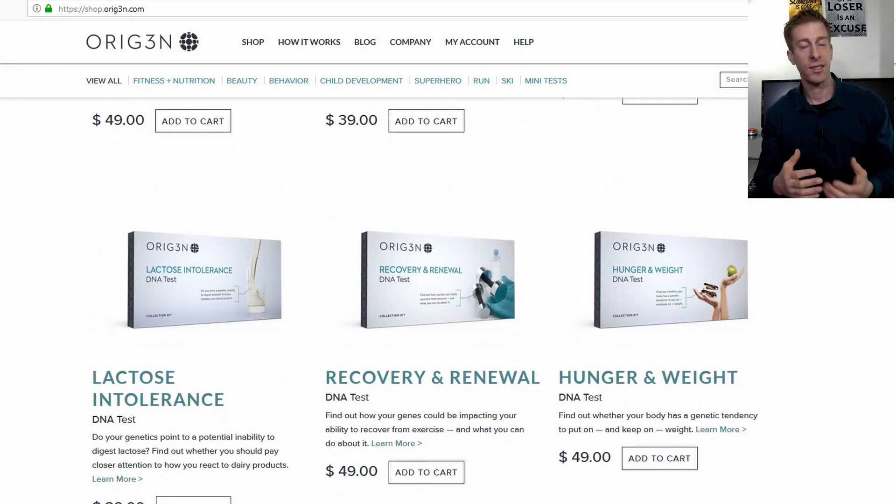
pyautogui.scroll(-3)
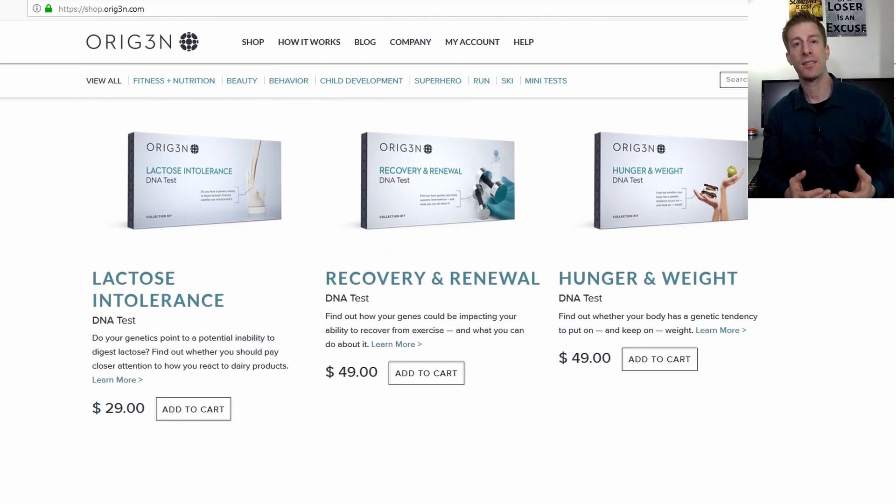
pyautogui.scroll(-3)
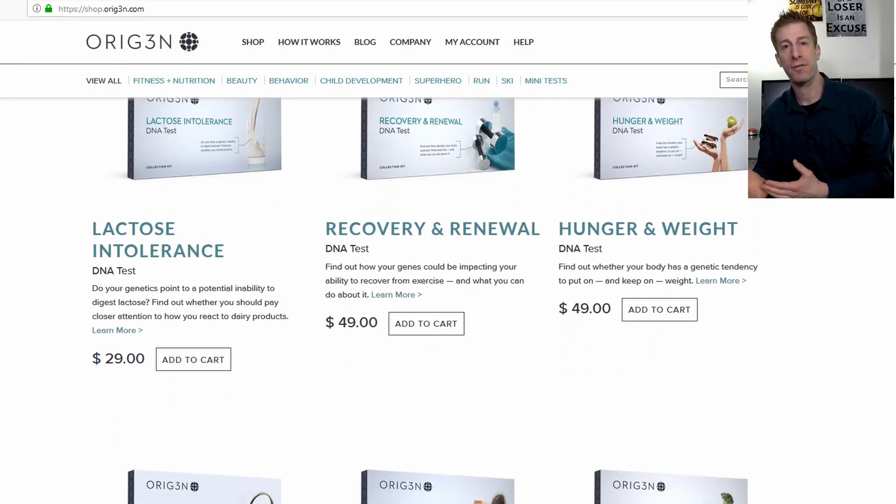
pyautogui.scroll(-3)
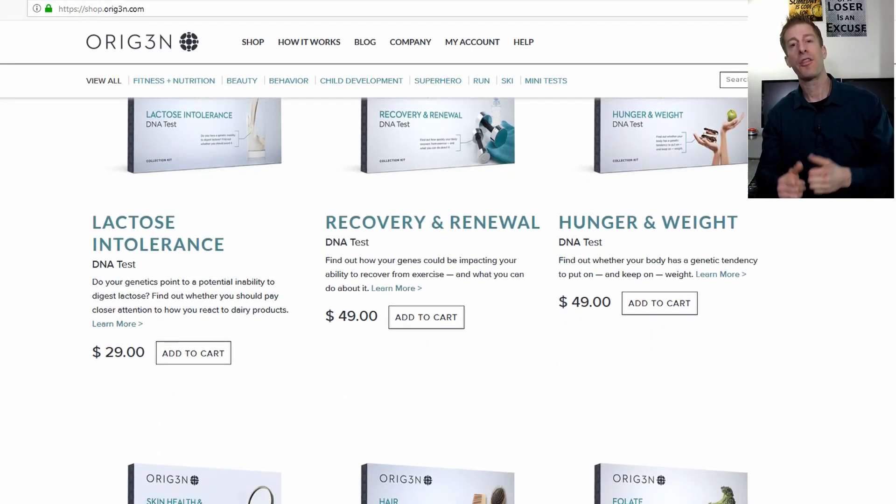
pyautogui.scroll(-3)
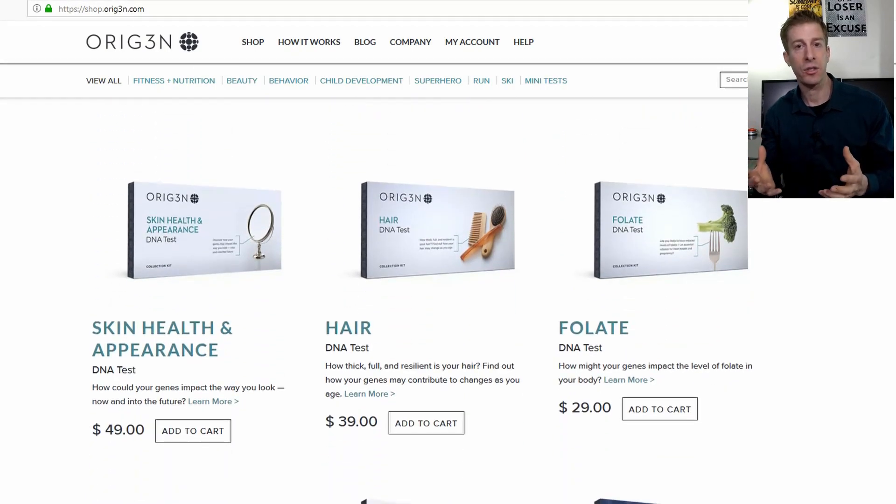
pyautogui.scroll(-3)
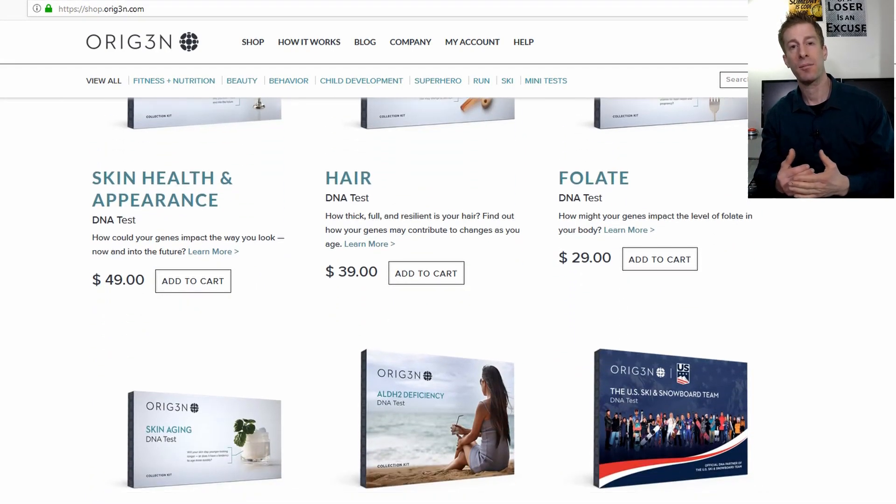
pyautogui.scroll(-3)
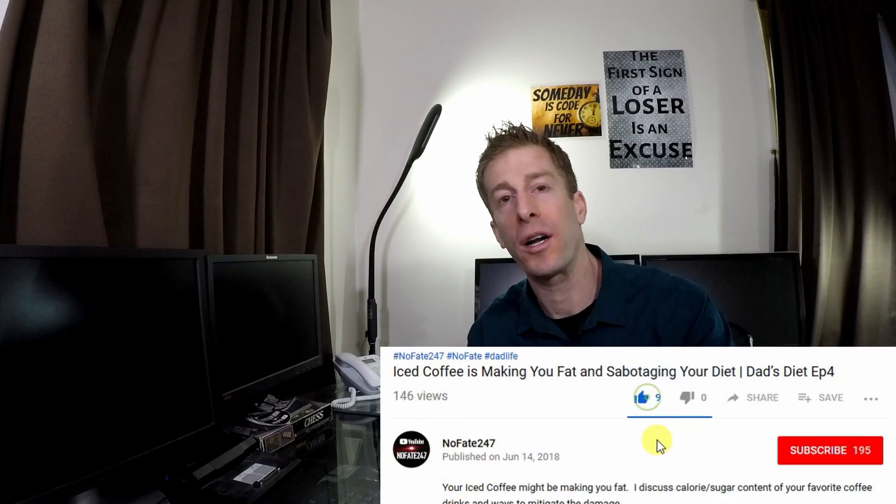
# Subscribe to the NoFate247 channel beneath the iced coffee video
pyautogui.click(830, 450)
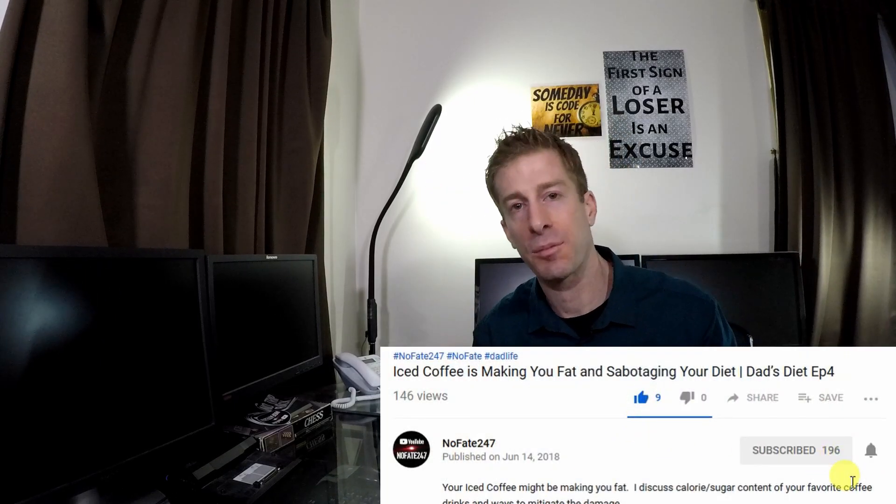